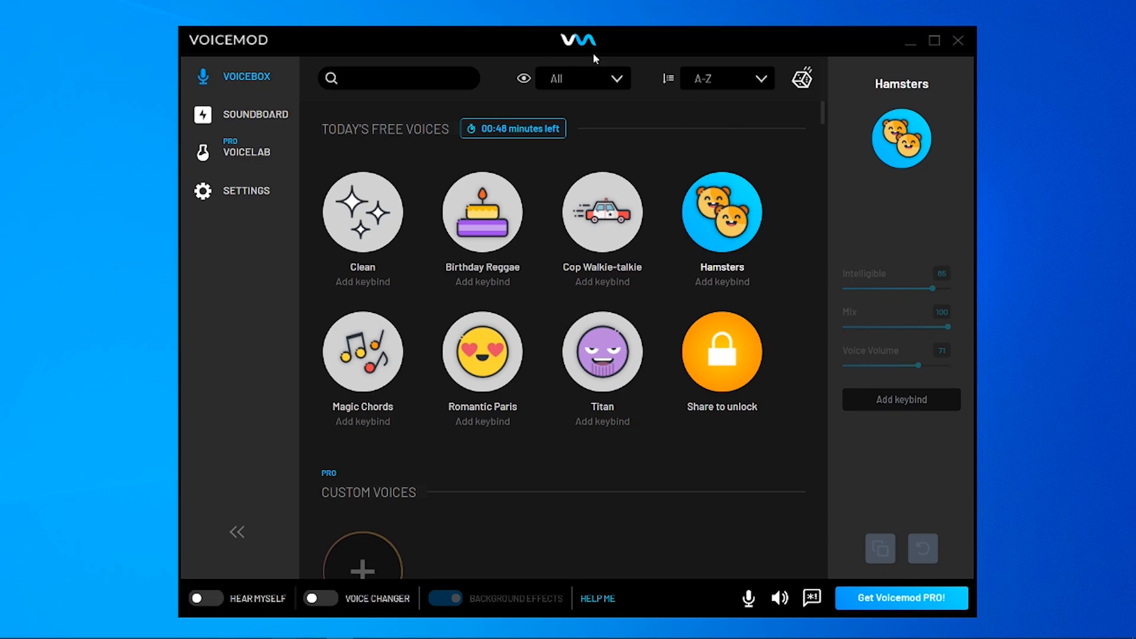
{"action": "mouse_move", "coordinate": [278, 364]}
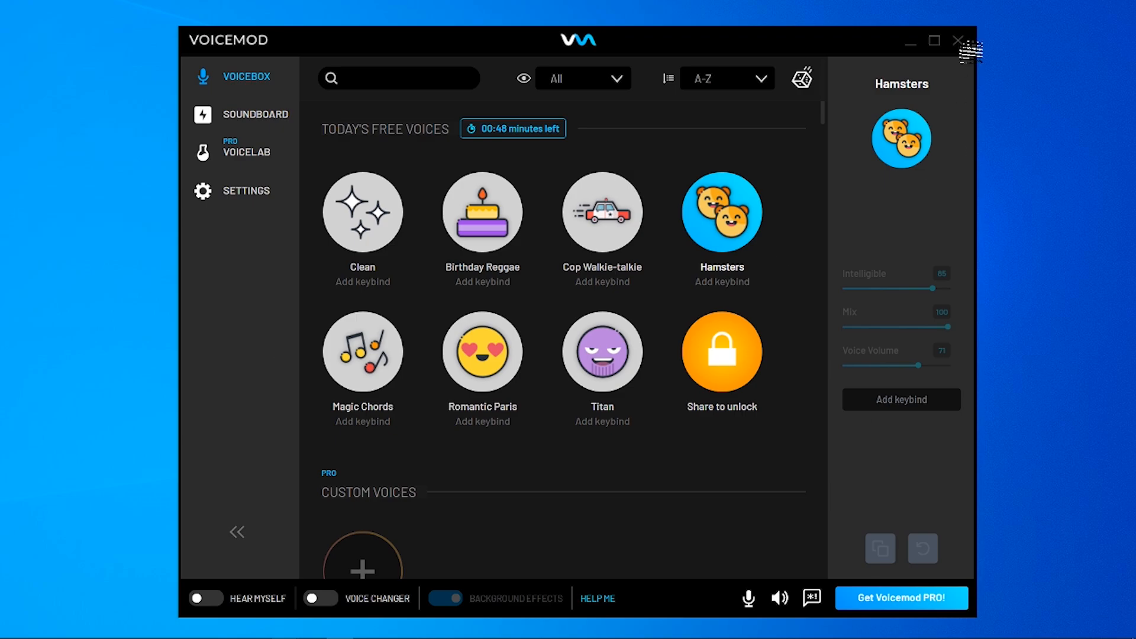
- Close the Voicemod window and quit it from the system tray, raising its default-microphone notice
{"action": "left_click", "coordinate": [958, 39]}
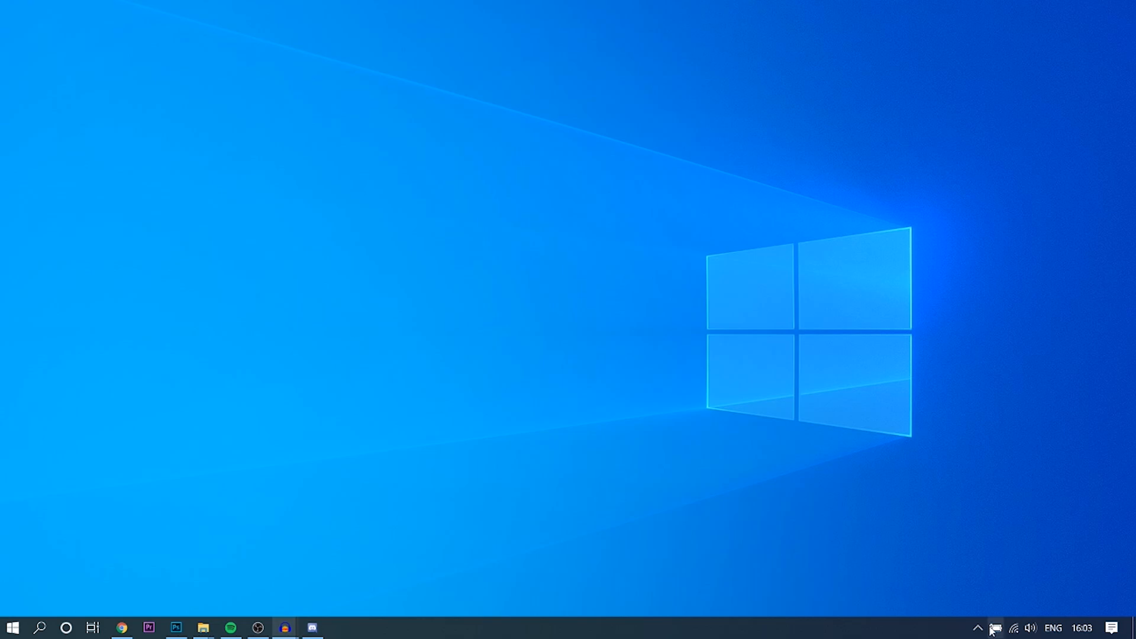
{"action": "left_click", "coordinate": [977, 627]}
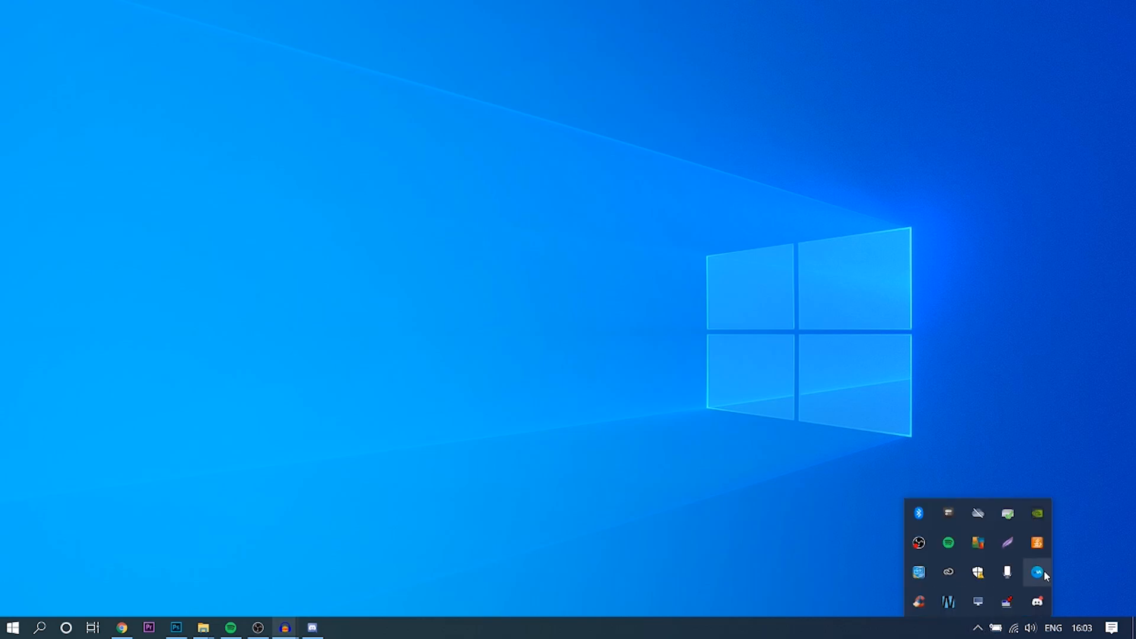
{"action": "left_click", "coordinate": [1035, 572]}
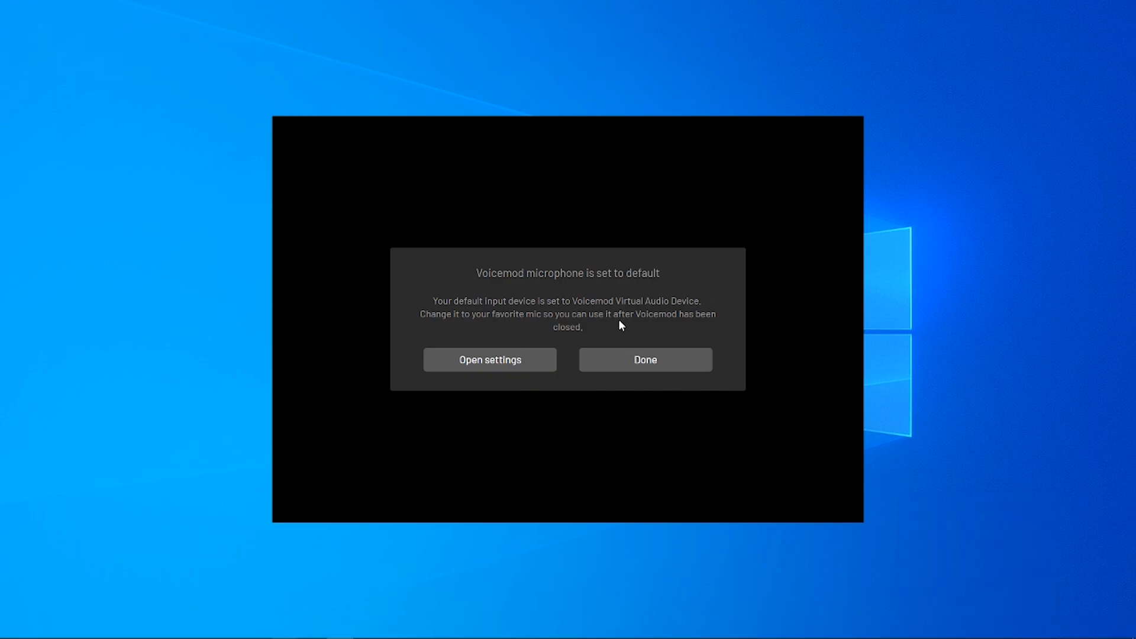
{"action": "mouse_move", "coordinate": [490, 360]}
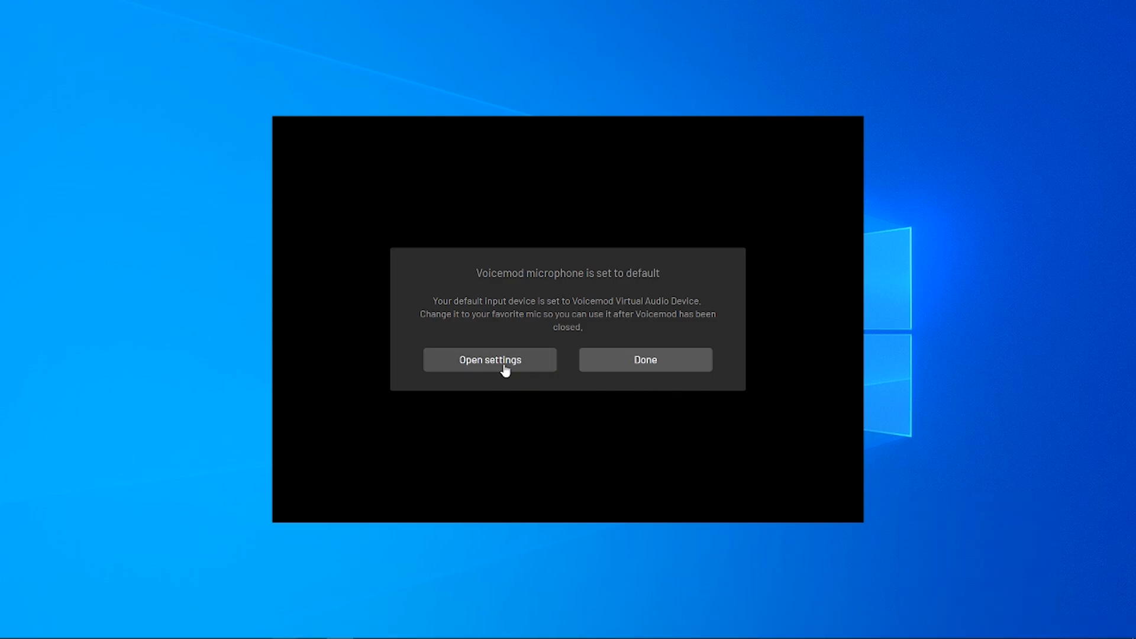
- Review the Playback and Recording device lists in Windows Sound settings
{"action": "left_click", "coordinate": [490, 359]}
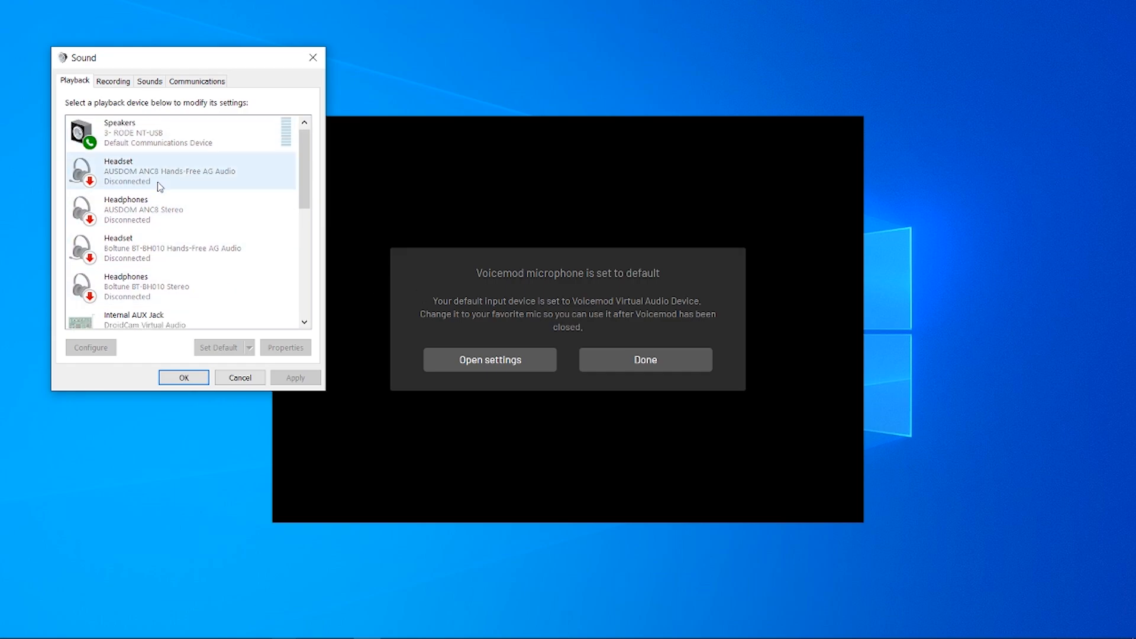
{"action": "scroll", "scroll_direction": "down", "scroll_amount": 3}
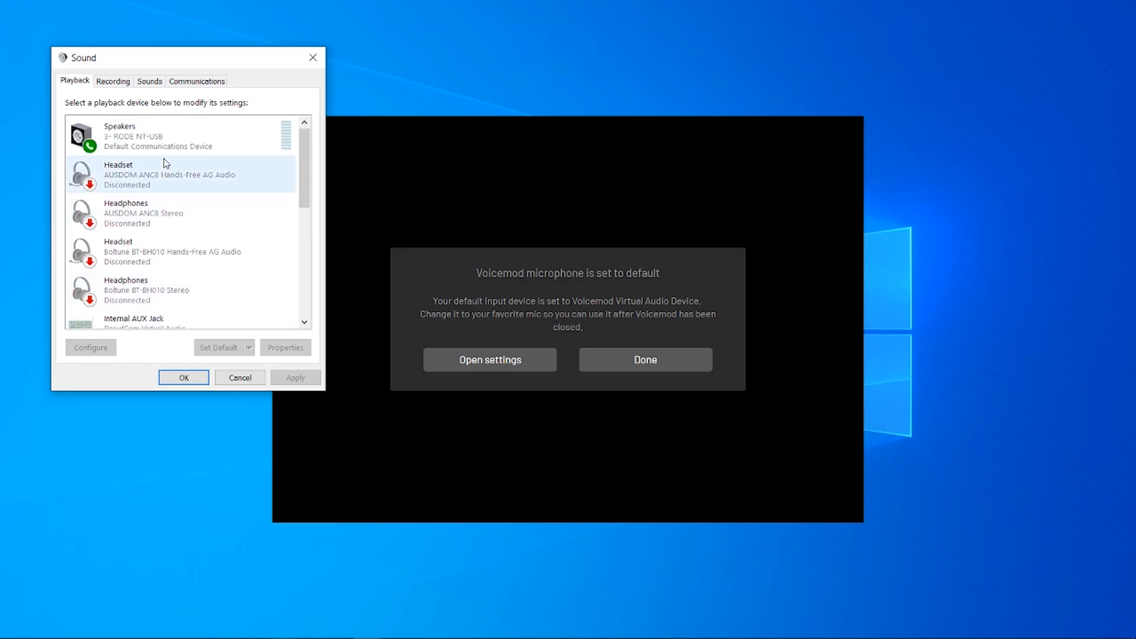
{"action": "left_click", "coordinate": [113, 80]}
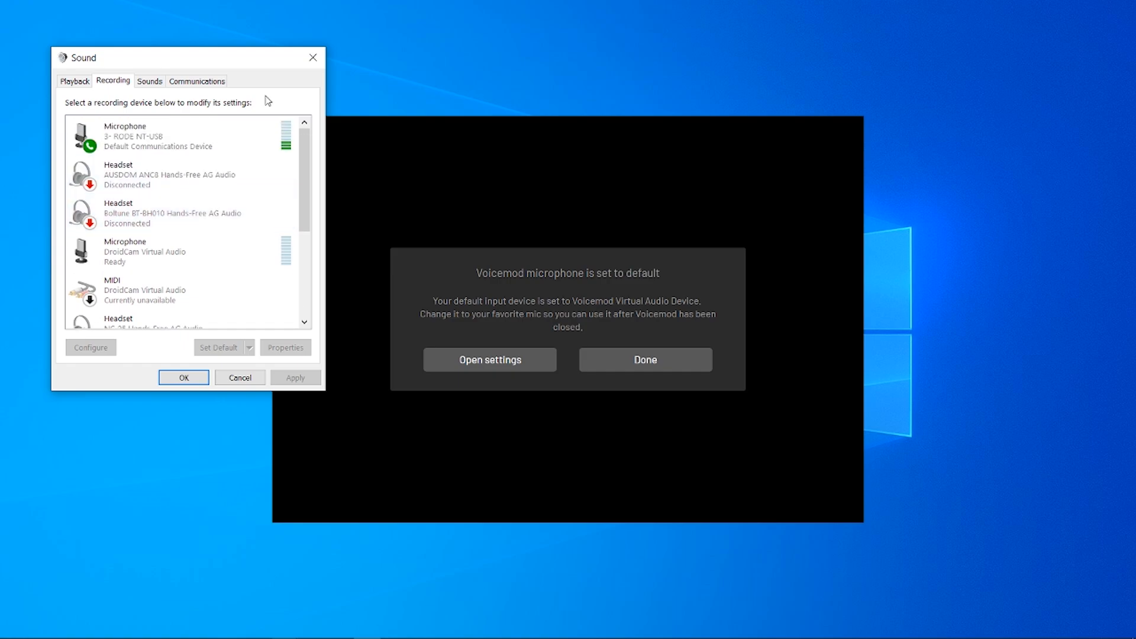
{"action": "right_click", "coordinate": [145, 174]}
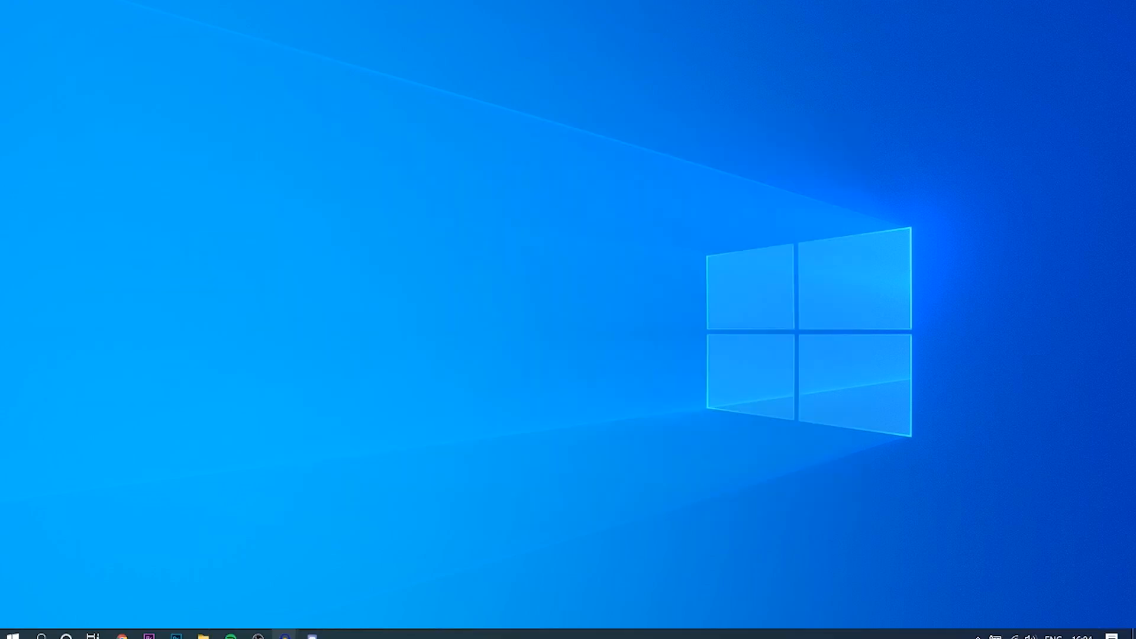
{"action": "mouse_move", "coordinate": [631, 293]}
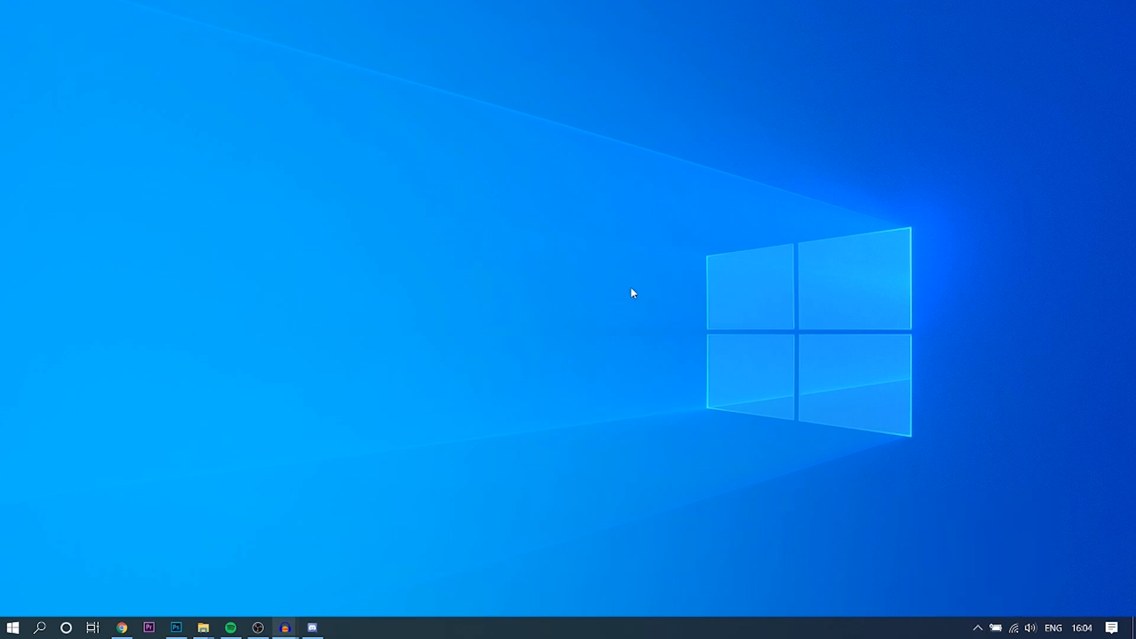
- Launch Control Panel from the Start menu
{"action": "left_click", "coordinate": [12, 627]}
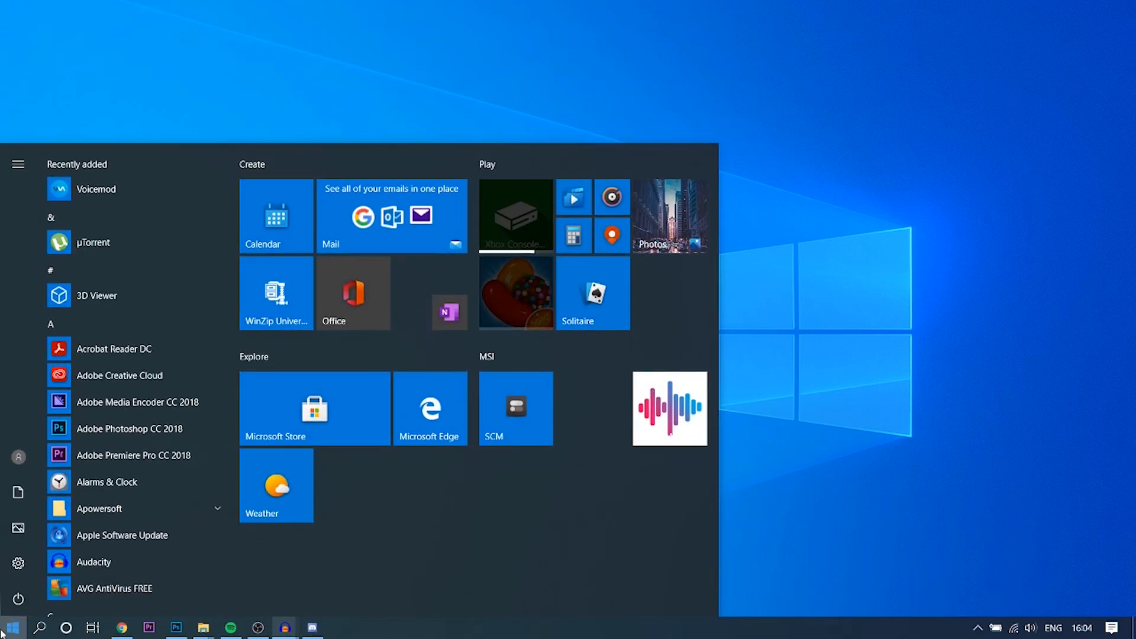
{"action": "left_click", "coordinate": [12, 626]}
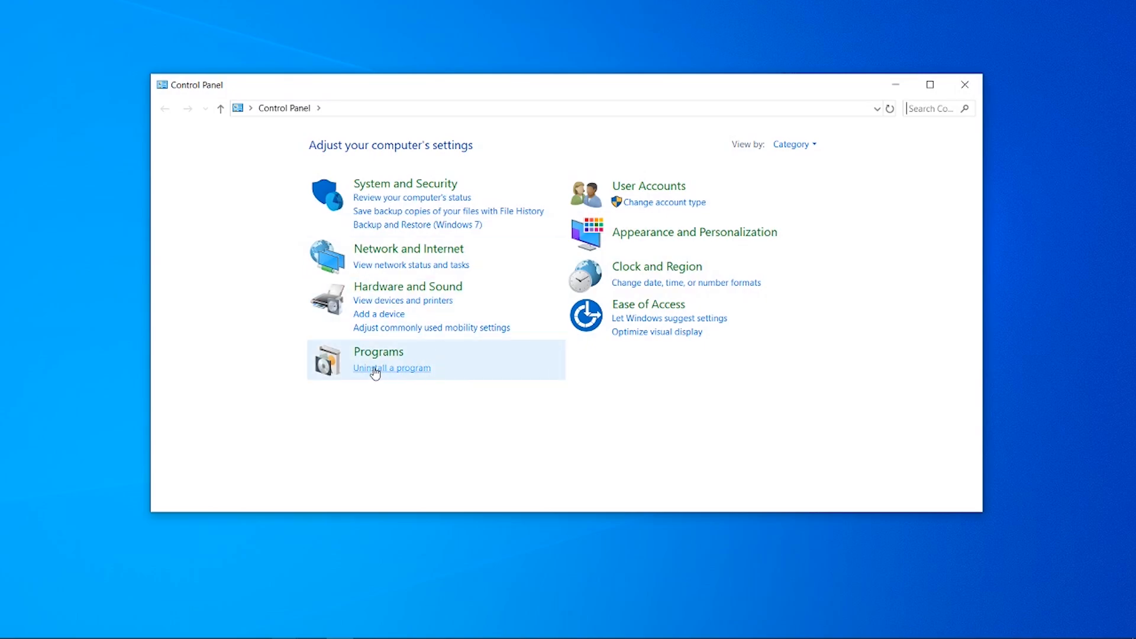
- Show Uninstall a program and select the Voicemod entry in the list
{"action": "left_click", "coordinate": [391, 367]}
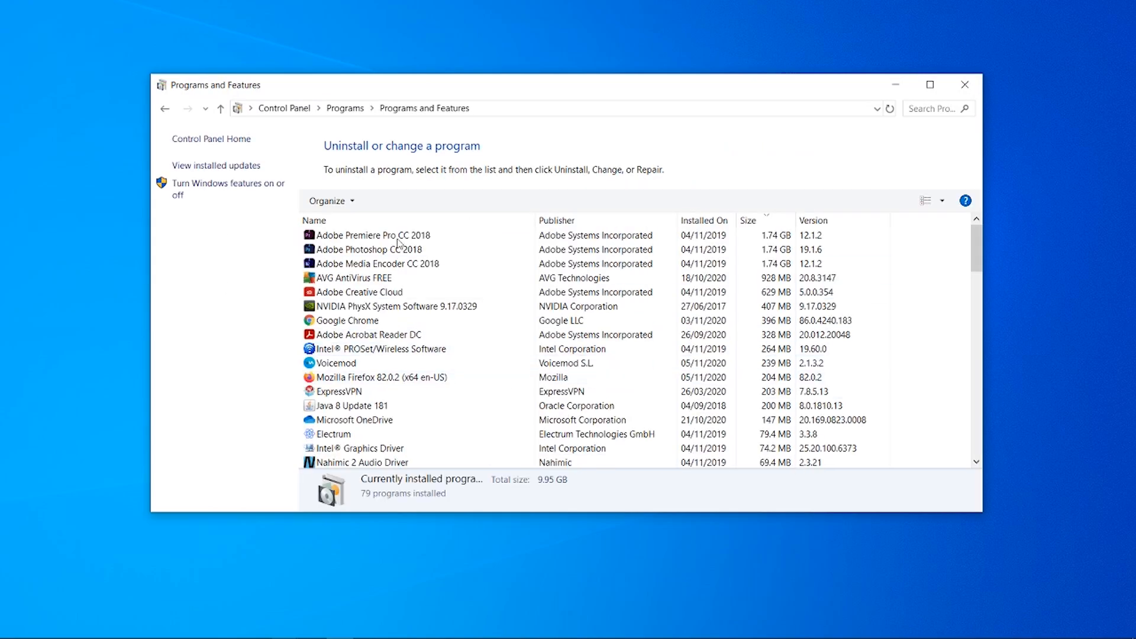
{"action": "left_click", "coordinate": [358, 292]}
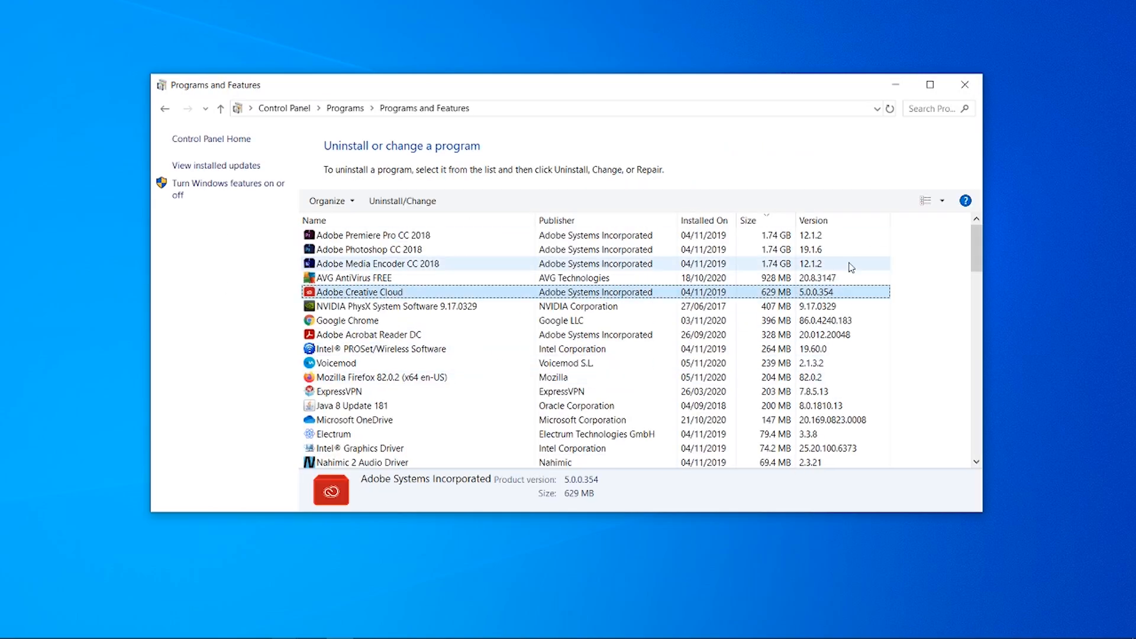
{"action": "left_click", "coordinate": [368, 249]}
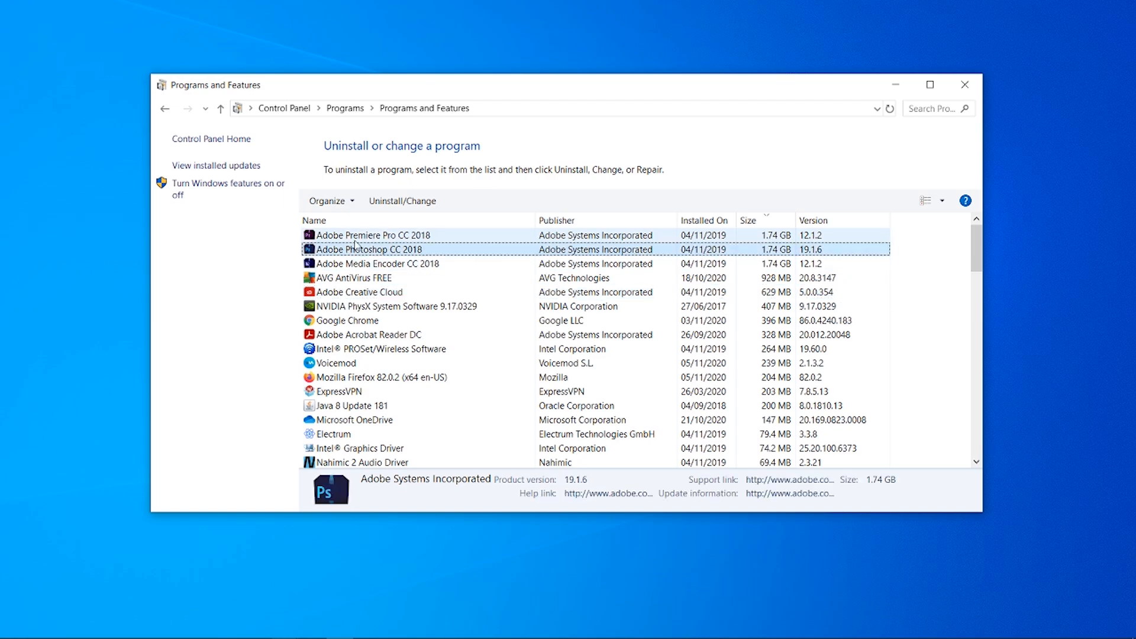
{"action": "left_click", "coordinate": [335, 363]}
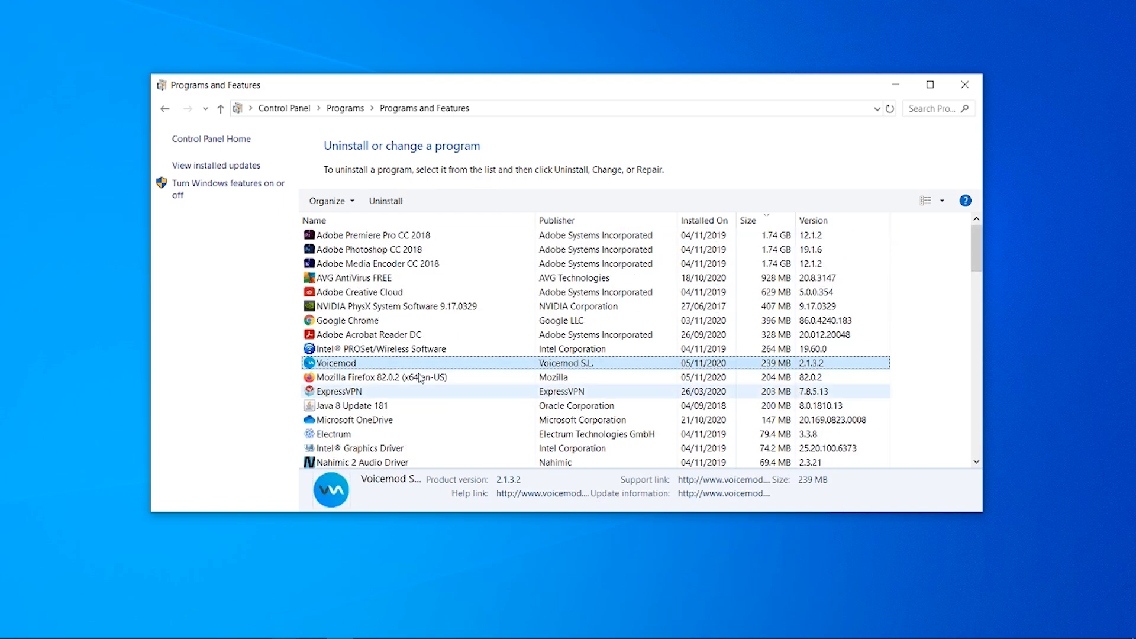
- Uninstall Voicemod including favourites, custom voices and keybinds, then close Programs and Features
{"action": "left_click", "coordinate": [385, 200]}
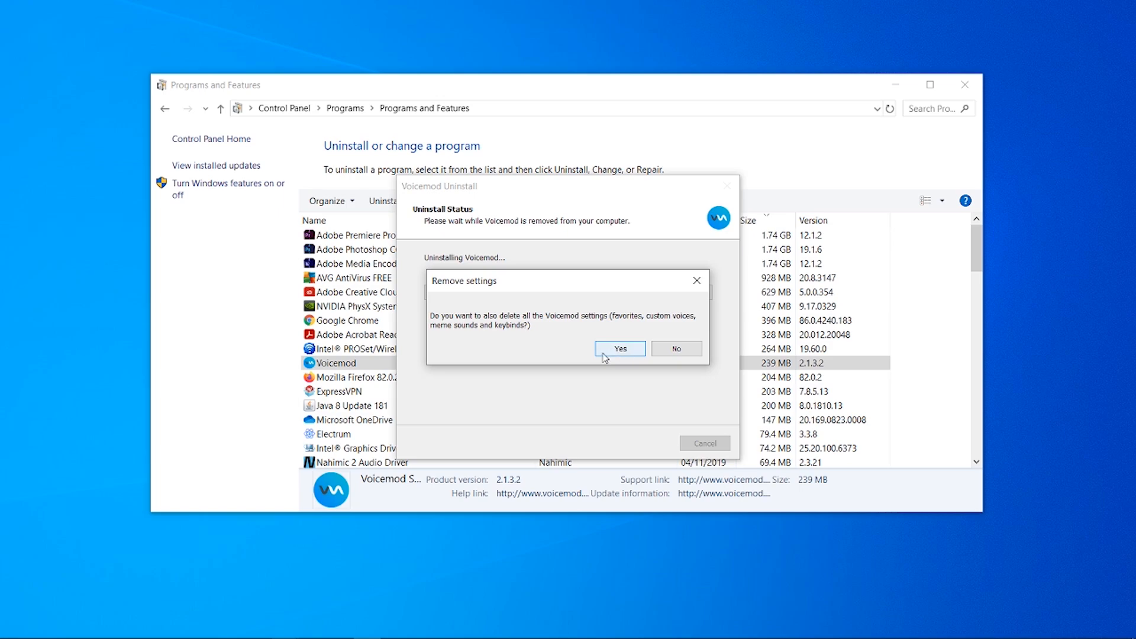
{"action": "left_click", "coordinate": [620, 349]}
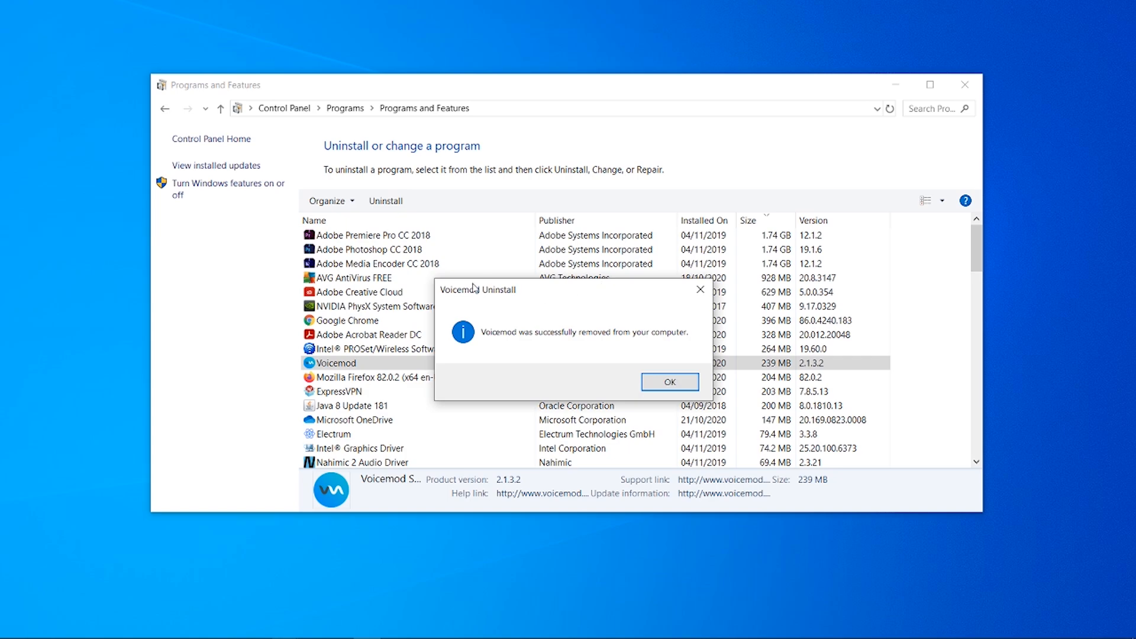
{"action": "left_click", "coordinate": [669, 381]}
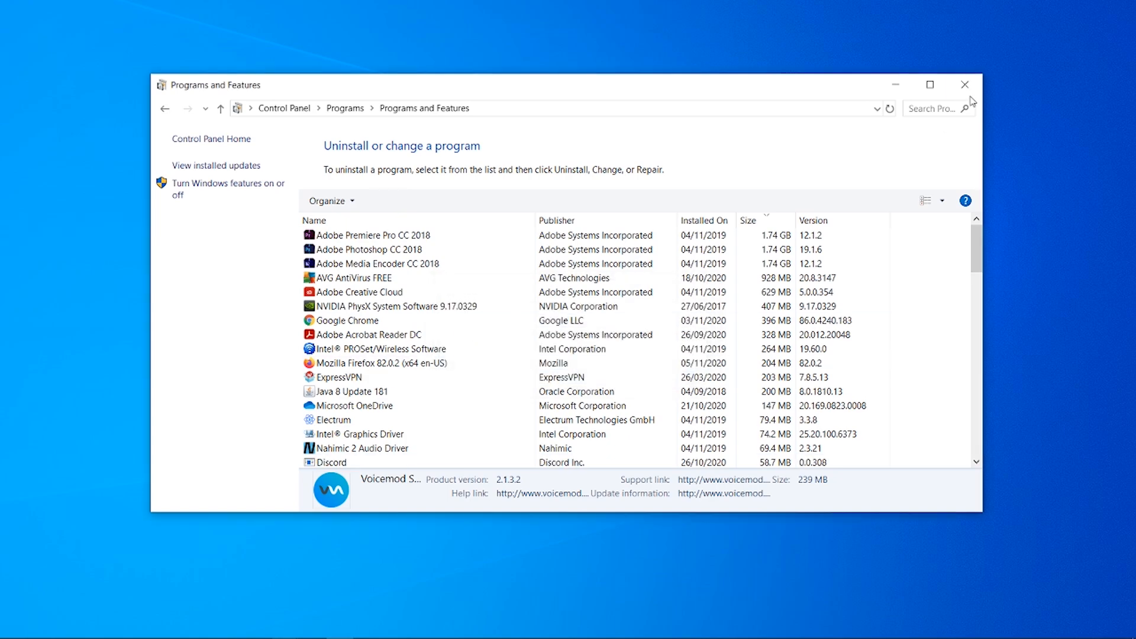
{"action": "left_click", "coordinate": [965, 85]}
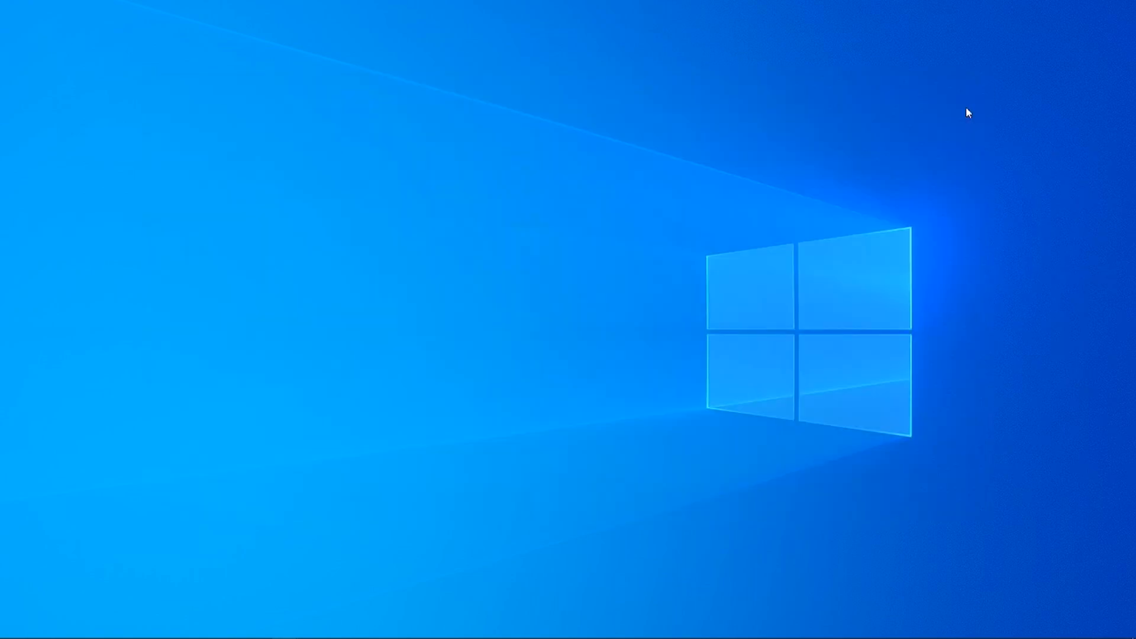